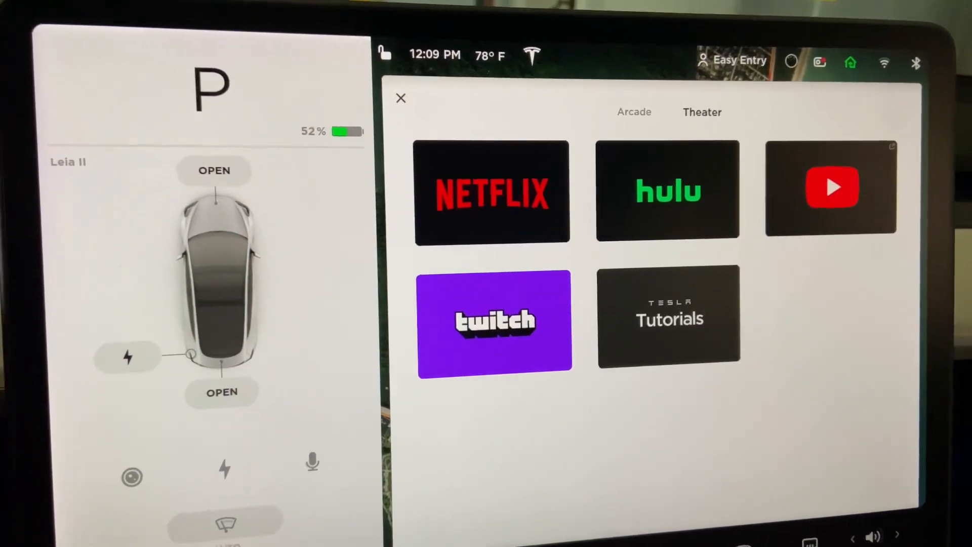
- Launch the YouTube tile from the Tesla Theater streaming apps menu
left_click(830, 187)
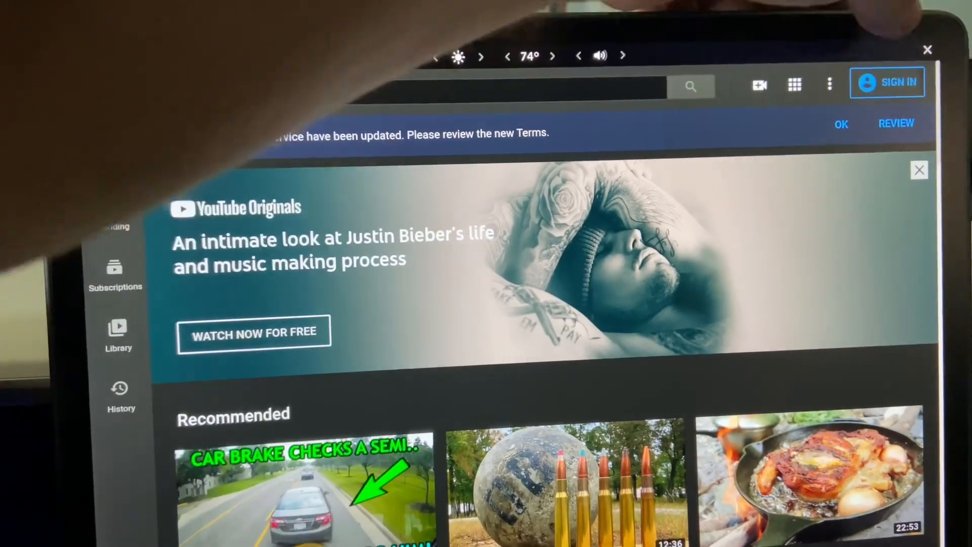
- Begin YouTube's Google account sign-in from the SIGN IN button at top right
left_click(888, 81)
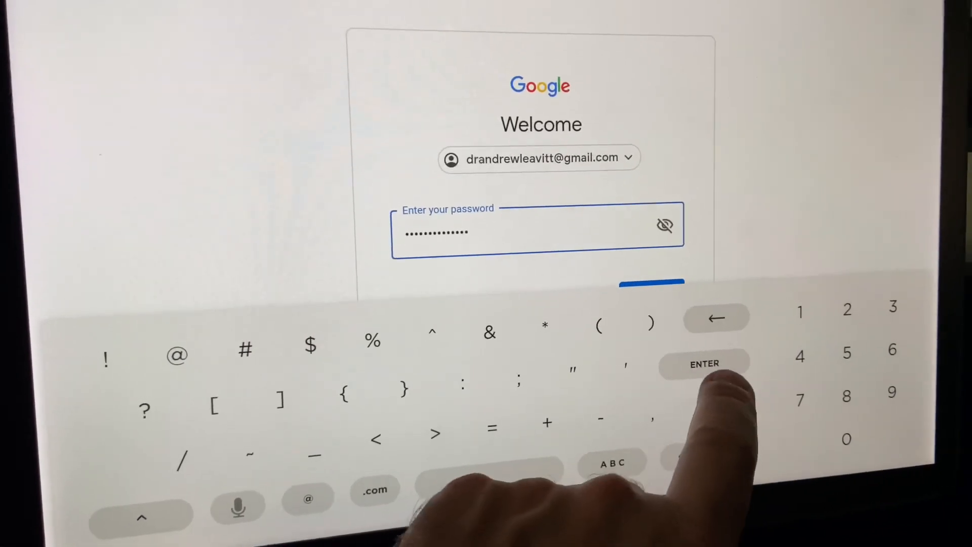
- Submit the typed Google account password, then switch the browser to plex.tv
left_click(704, 363)
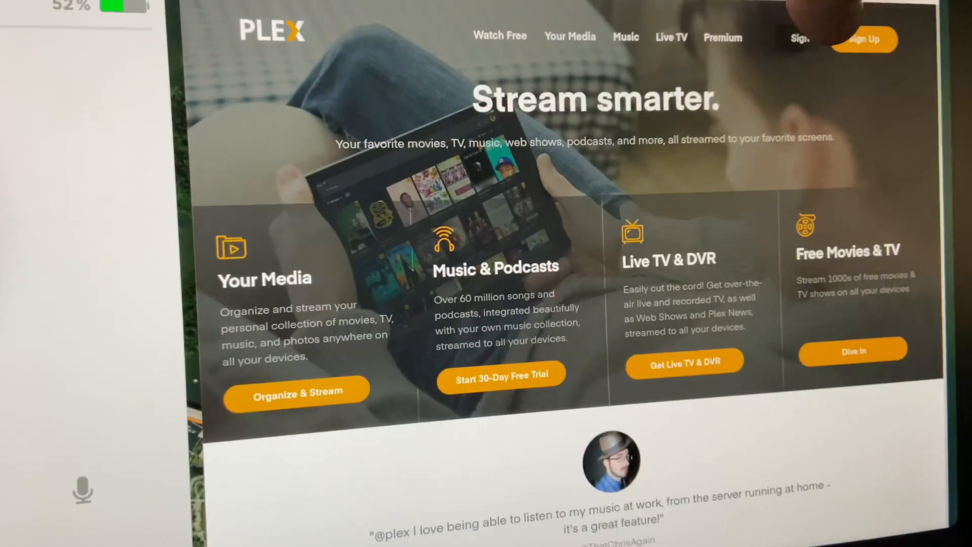
- Sign in to plex.tv with Continue with Google, then close back to Theater
left_click(799, 38)
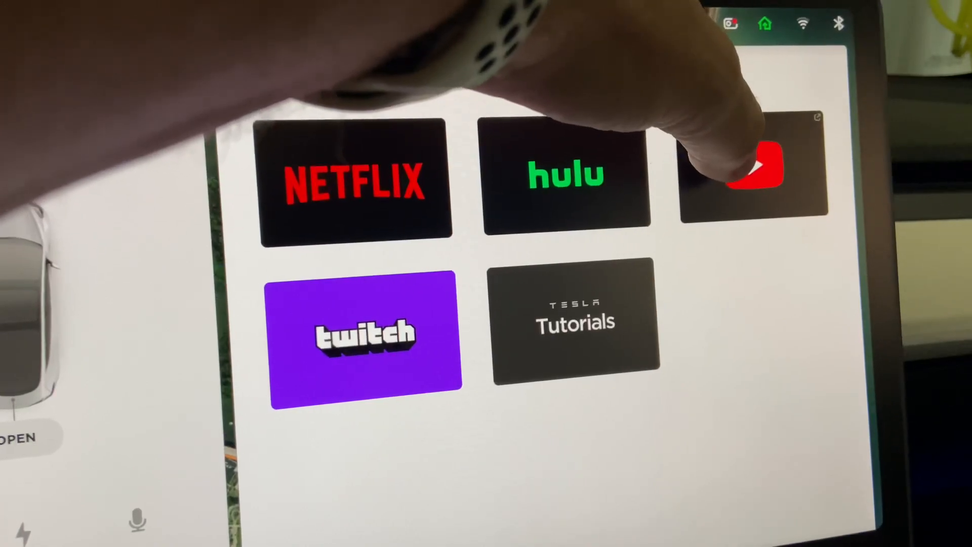
- Relaunch YouTube from Theater and confirm the profile avatar appears at top right
left_click(739, 171)
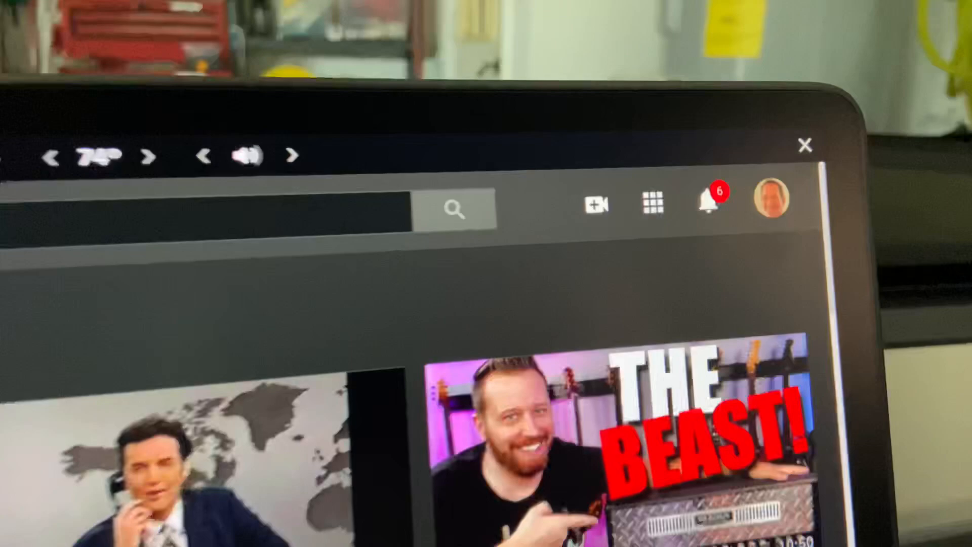